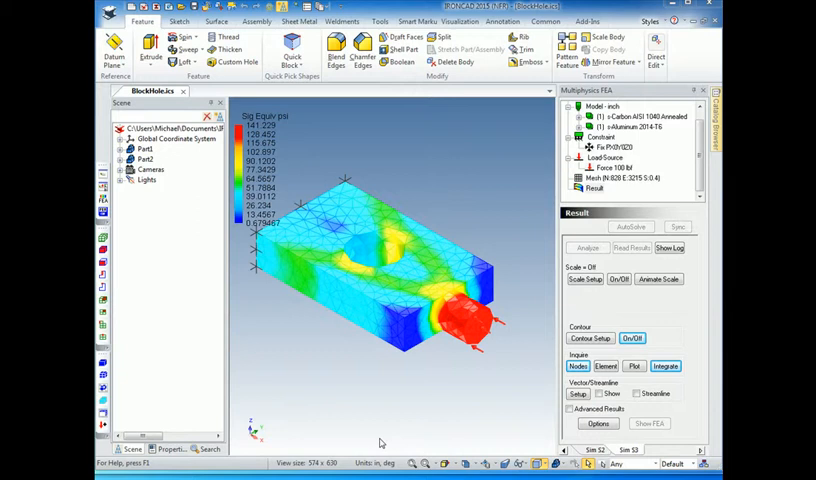
pyautogui.moveTo(405, 278)
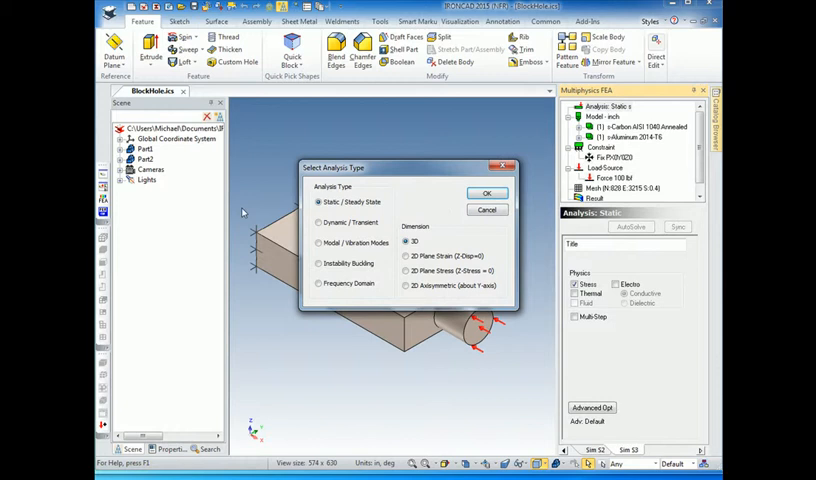
# Create a Static / Steady State 3D analysis and tick Thermal physics alongside stress.
pyautogui.click(487, 193)
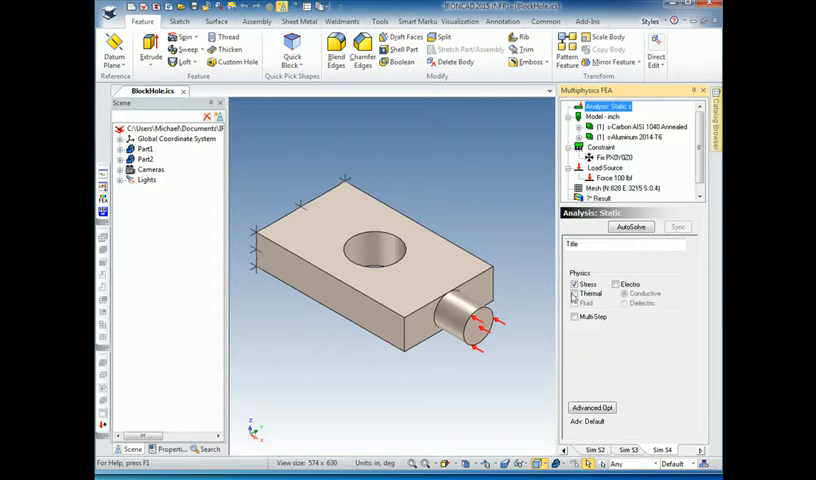
pyautogui.click(573, 285)
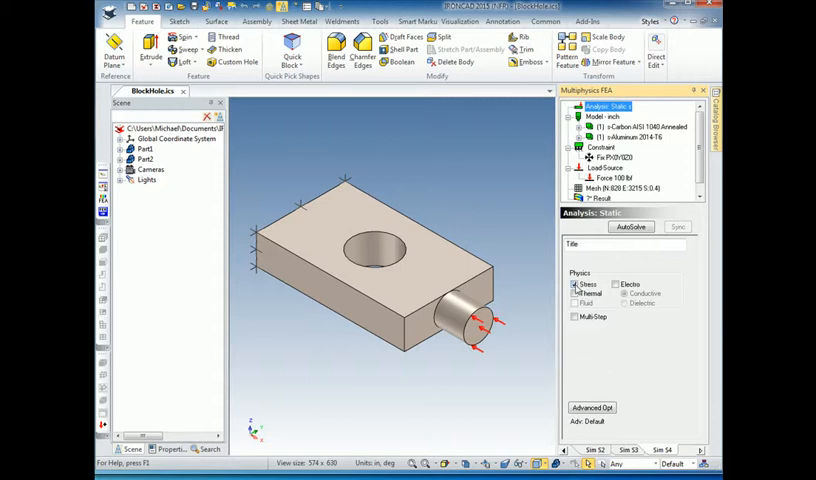
pyautogui.click(575, 284)
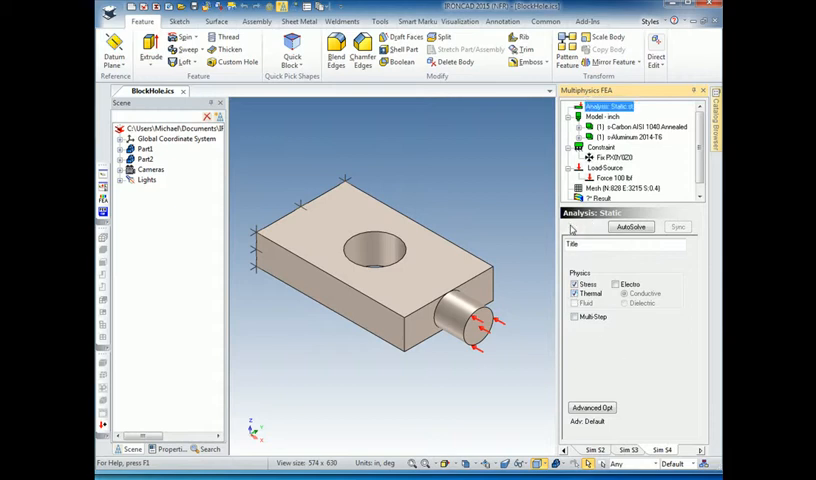
pyautogui.moveTo(631, 356)
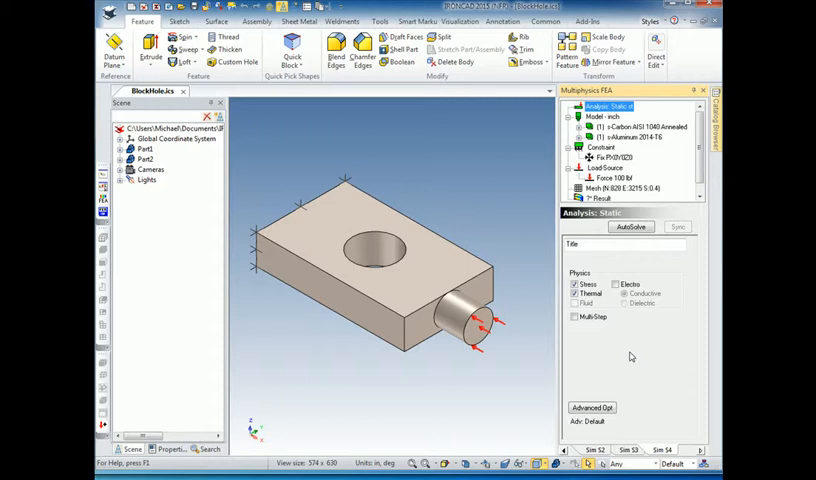
pyautogui.moveTo(491, 357)
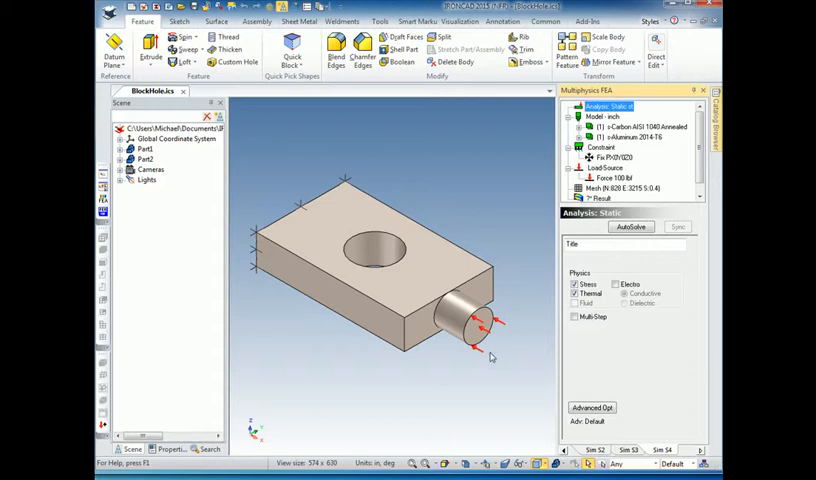
pyautogui.moveTo(434, 358)
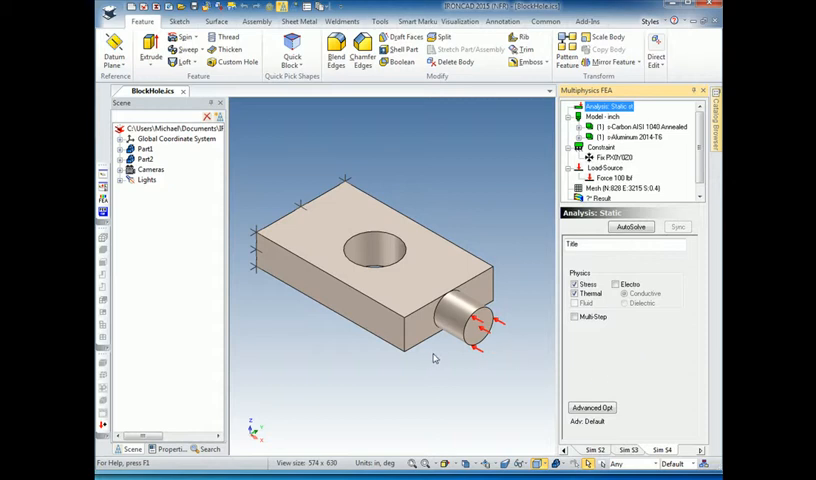
pyautogui.moveTo(339, 193)
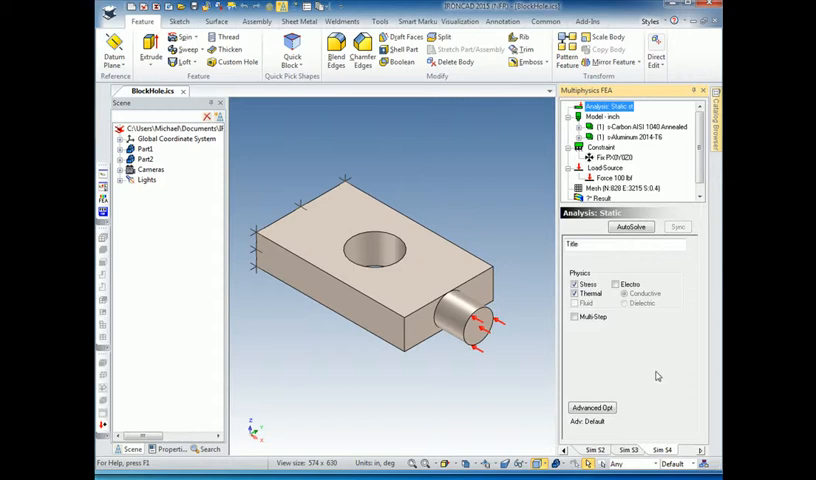
pyautogui.moveTo(637, 344)
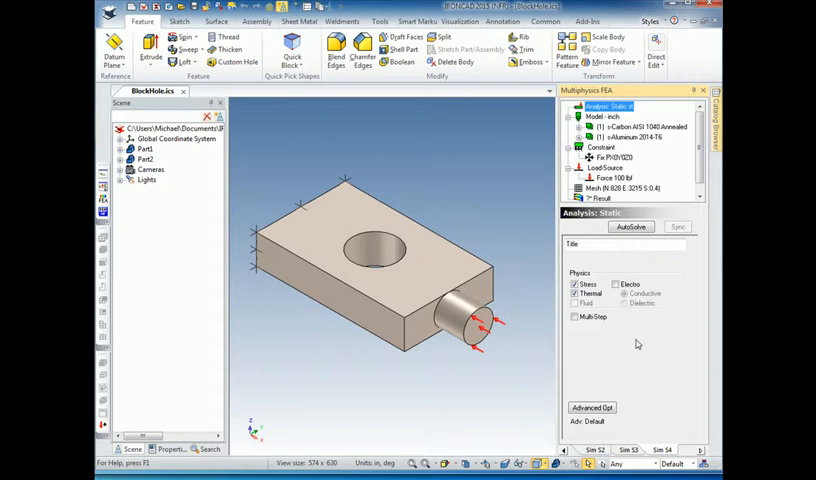
pyautogui.moveTo(630, 271)
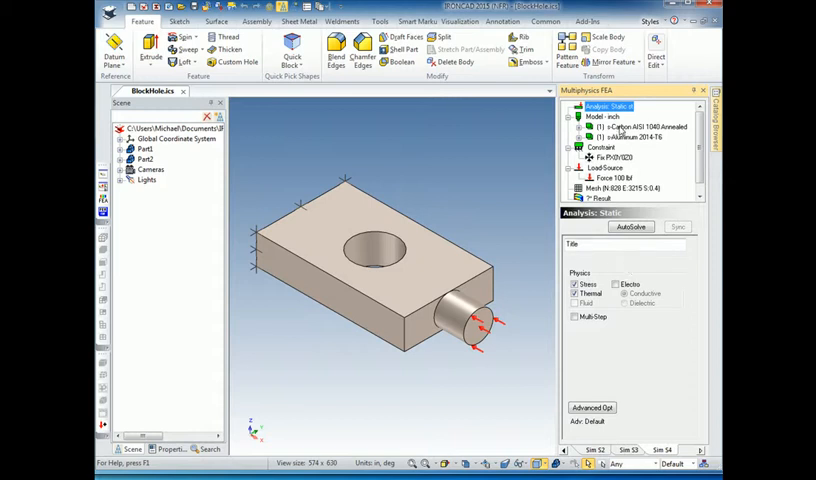
# Enable thermal physics for both the Carbon AISI 1040 steel and Aluminum 2014-T6 materials.
pyautogui.click(645, 126)
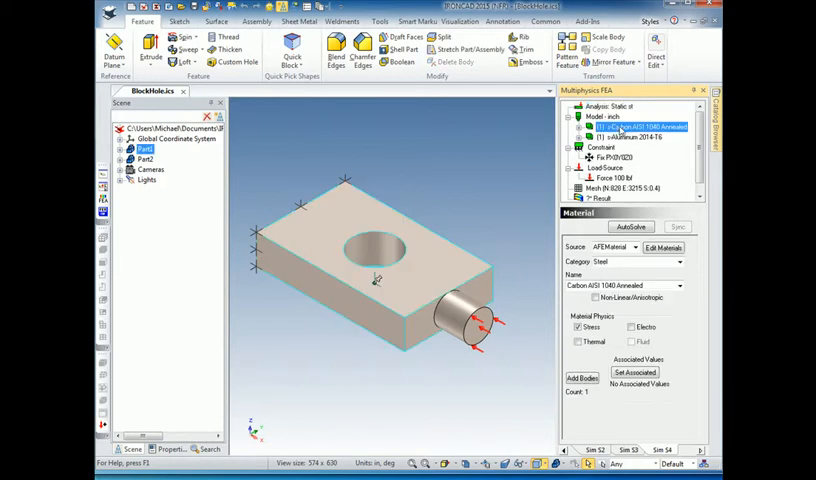
pyautogui.moveTo(655, 160)
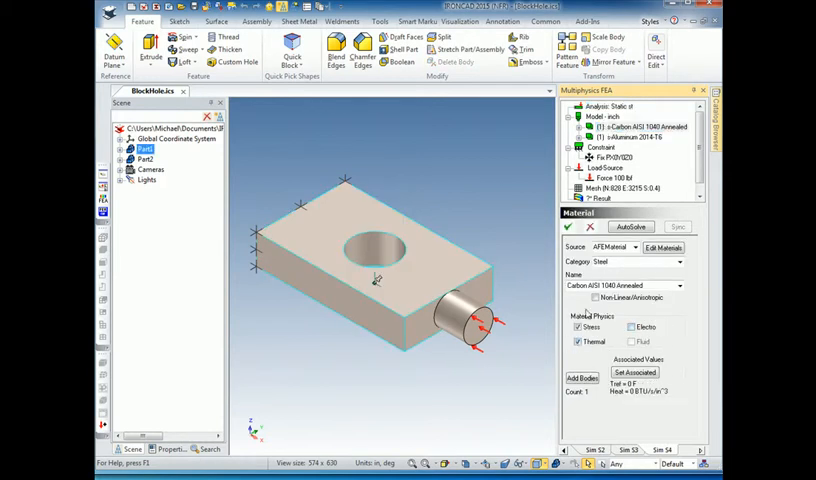
pyautogui.click(645, 126)
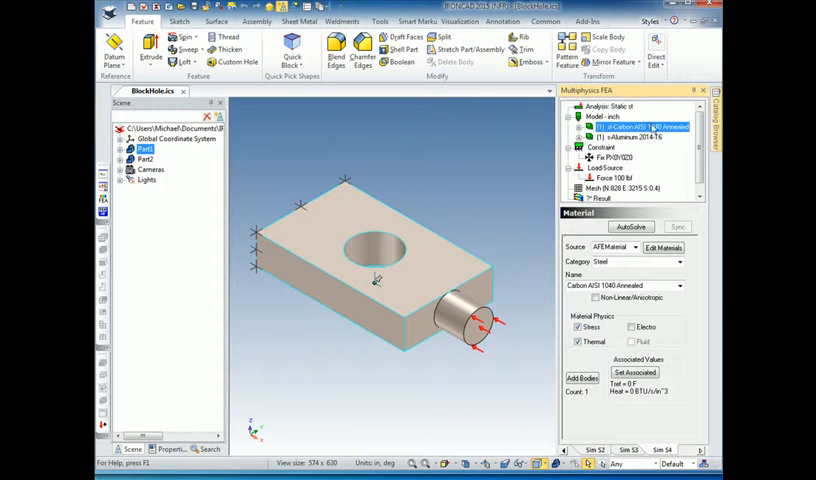
pyautogui.click(630, 139)
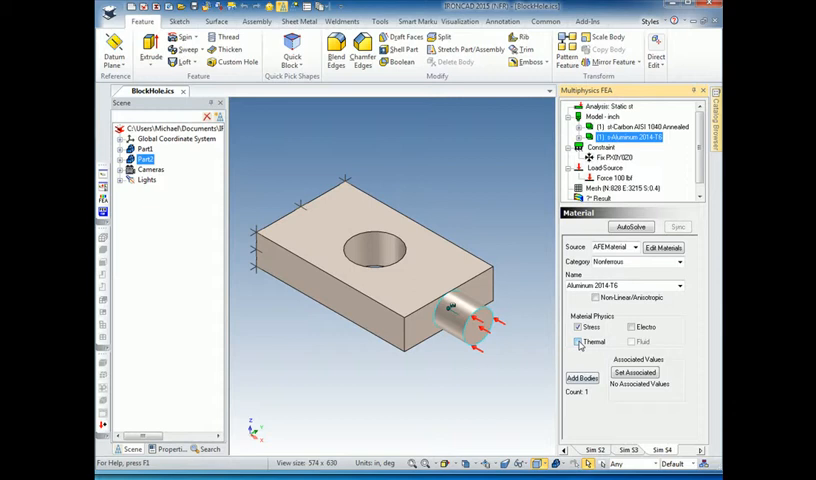
pyautogui.click(578, 342)
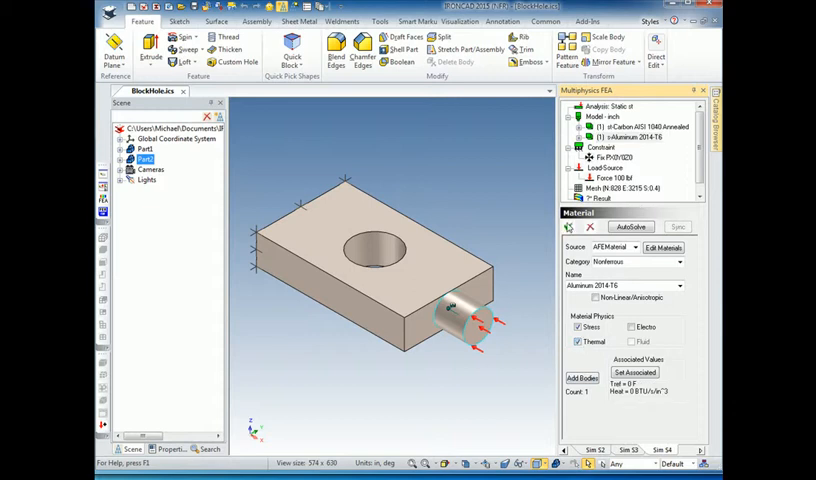
pyautogui.click(635, 138)
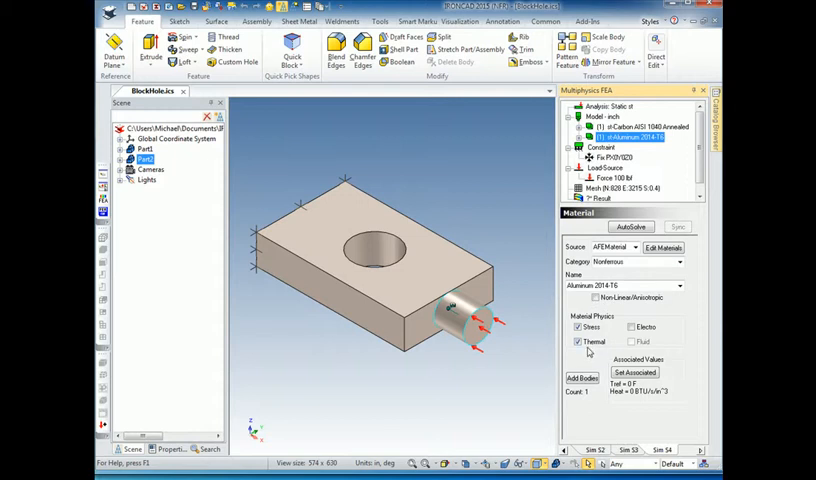
pyautogui.moveTo(589, 354)
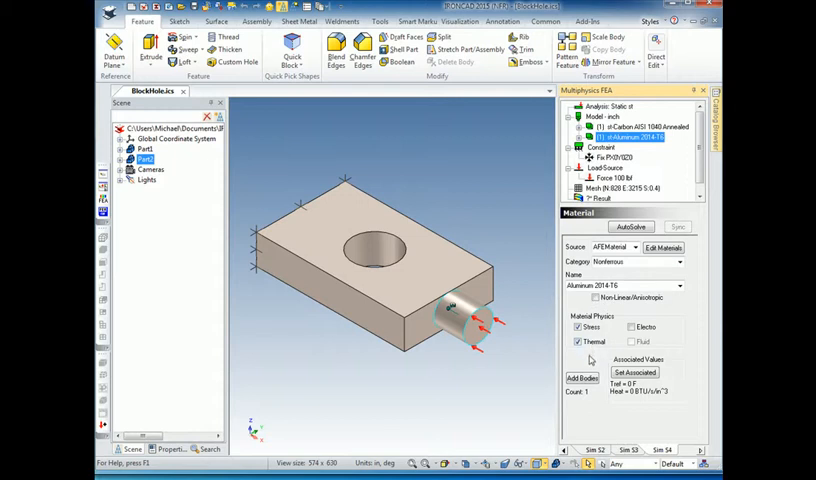
pyautogui.moveTo(362, 280)
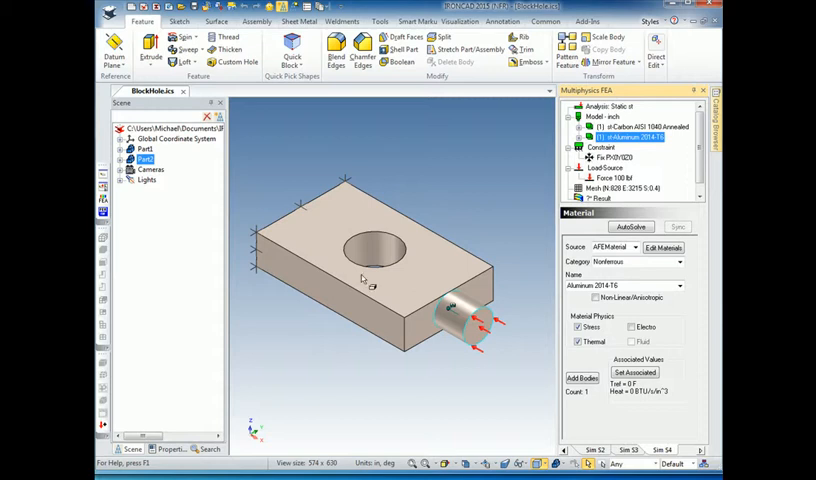
pyautogui.moveTo(315, 263)
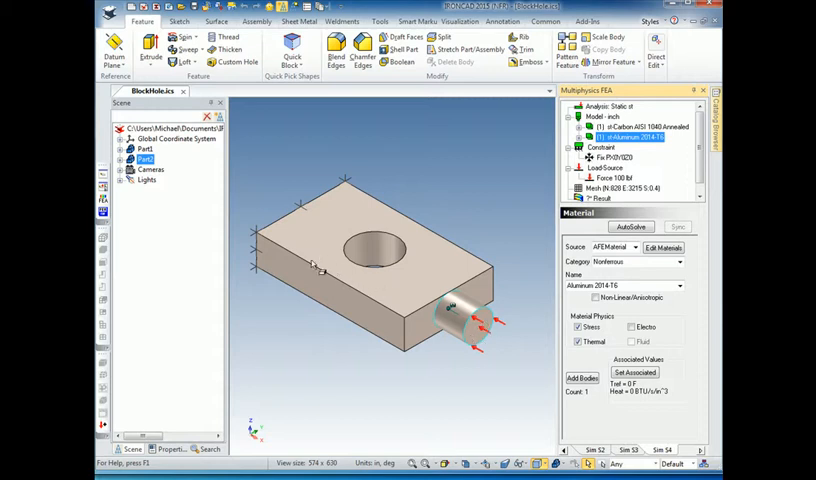
pyautogui.moveTo(421, 214)
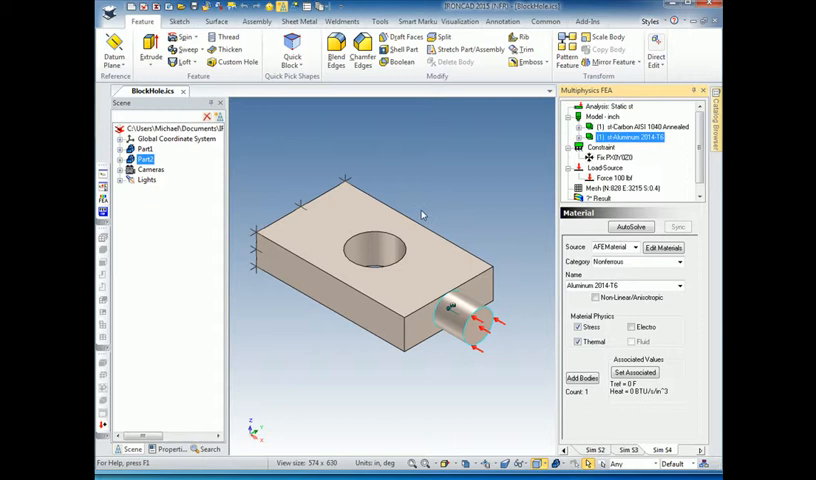
pyautogui.moveTo(404, 289)
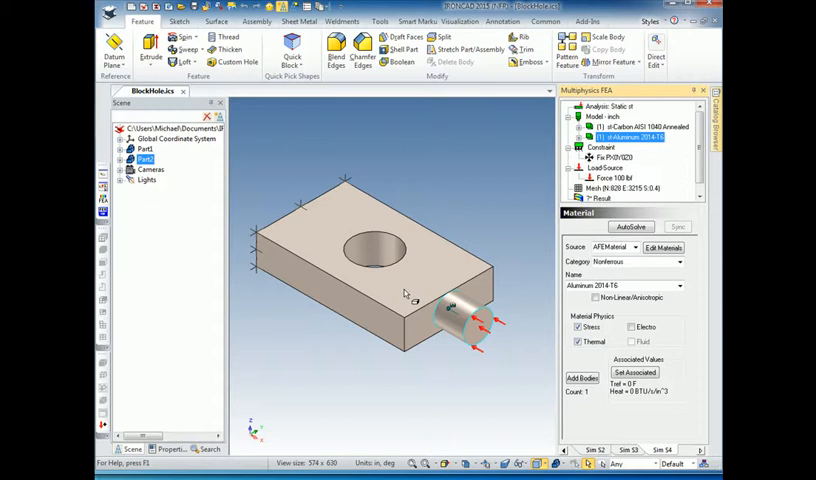
pyautogui.moveTo(438, 248)
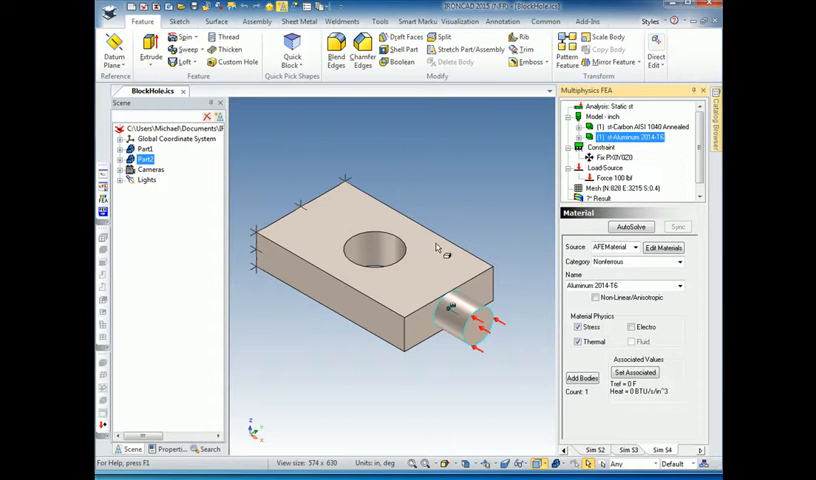
pyautogui.moveTo(410, 322)
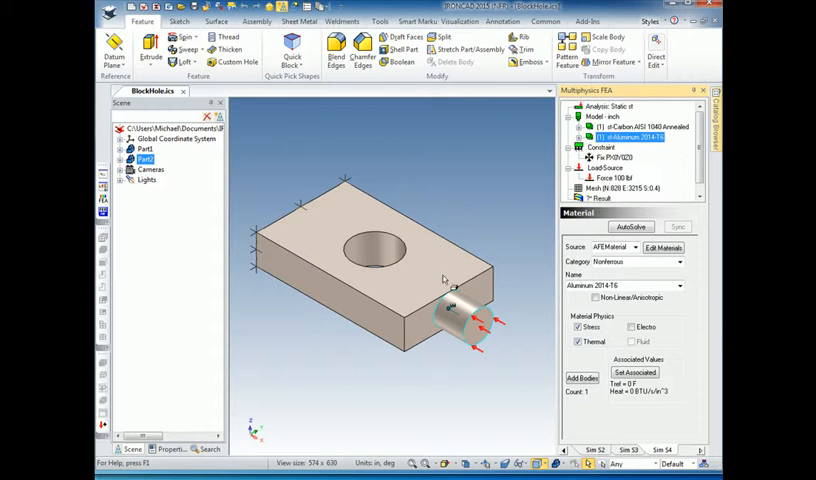
pyautogui.moveTo(453, 272)
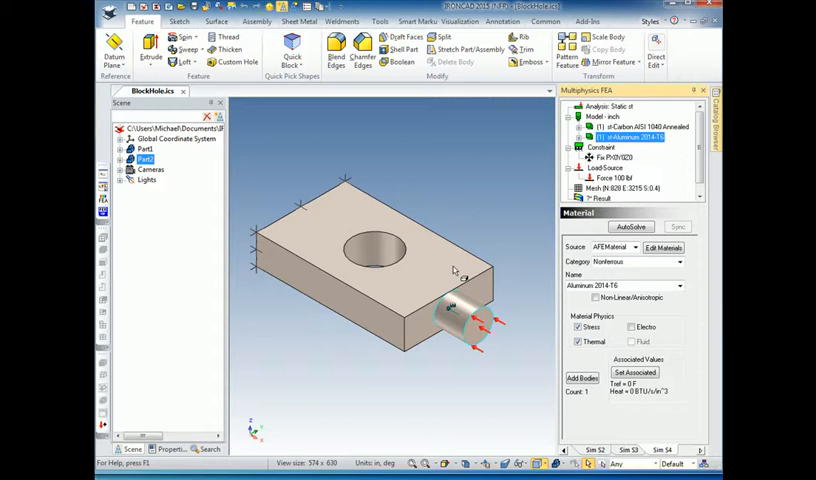
pyautogui.moveTo(372, 305)
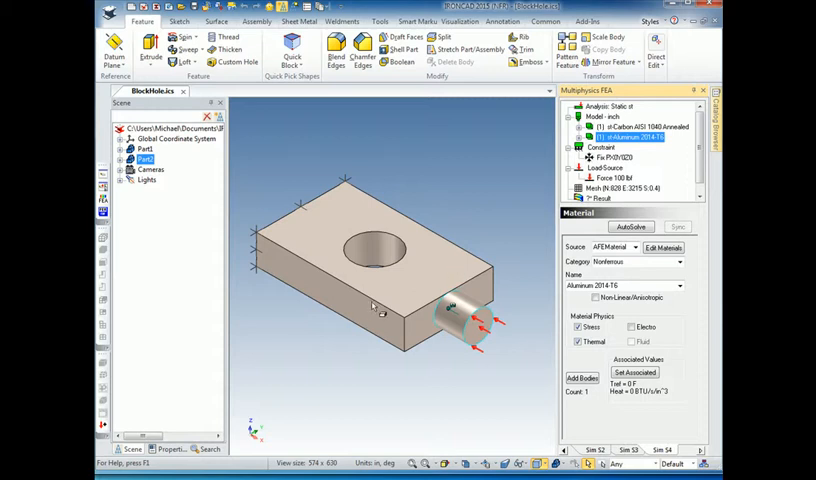
pyautogui.moveTo(375, 305)
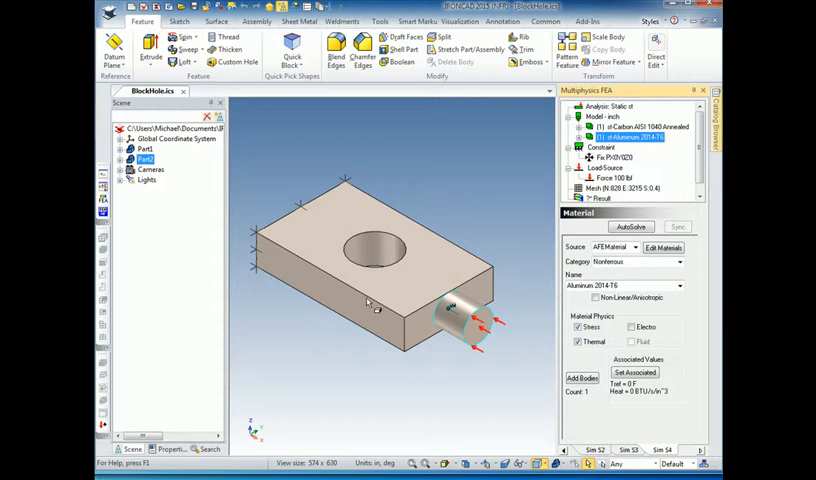
pyautogui.moveTo(412, 325)
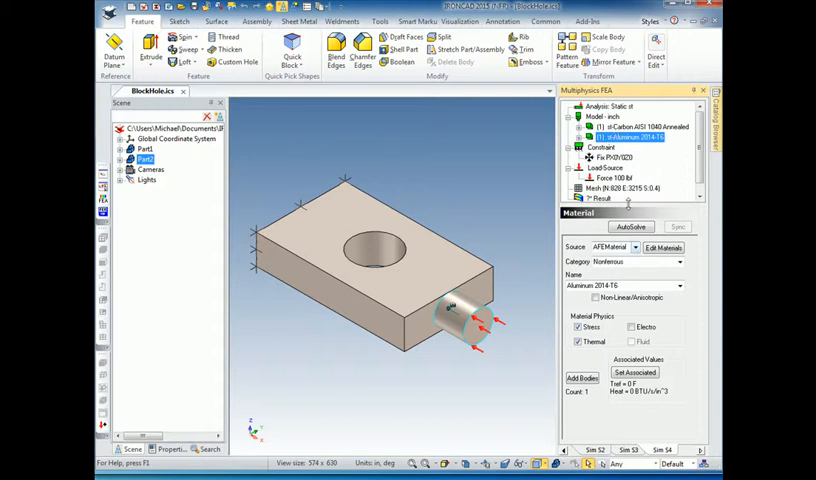
# Start a 0 °F Fix Temperature constraint and rotate the block to reach its edges.
pyautogui.click(597, 144)
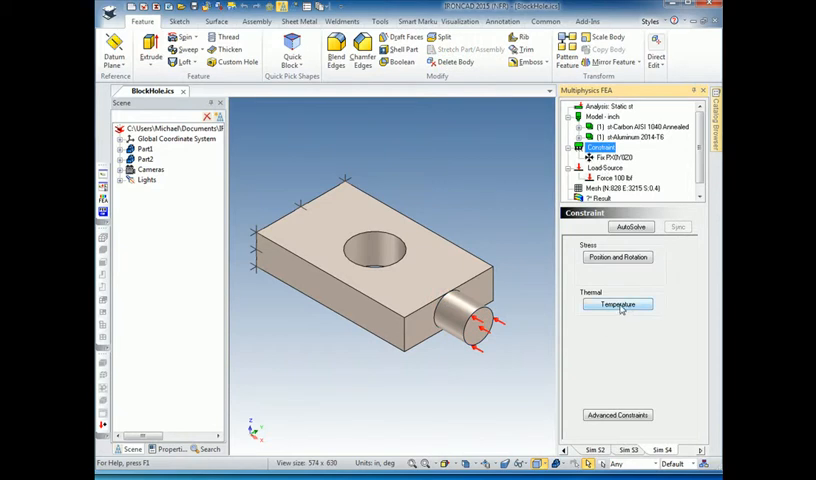
pyautogui.click(617, 304)
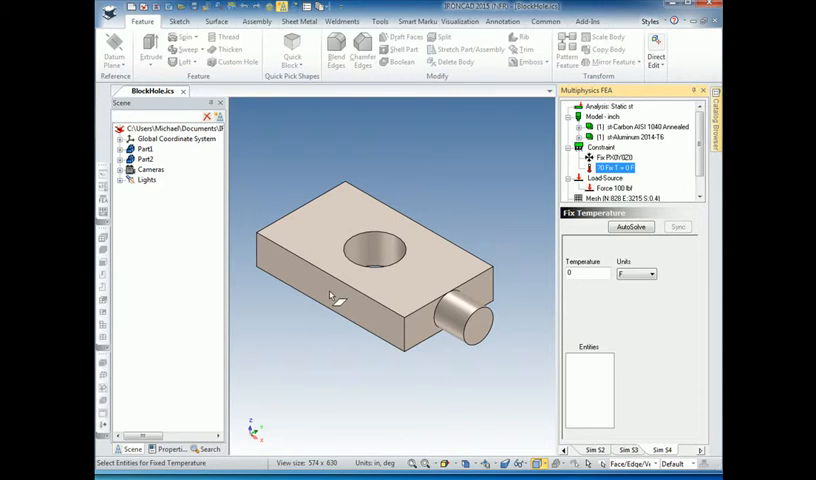
pyautogui.moveTo(514, 379)
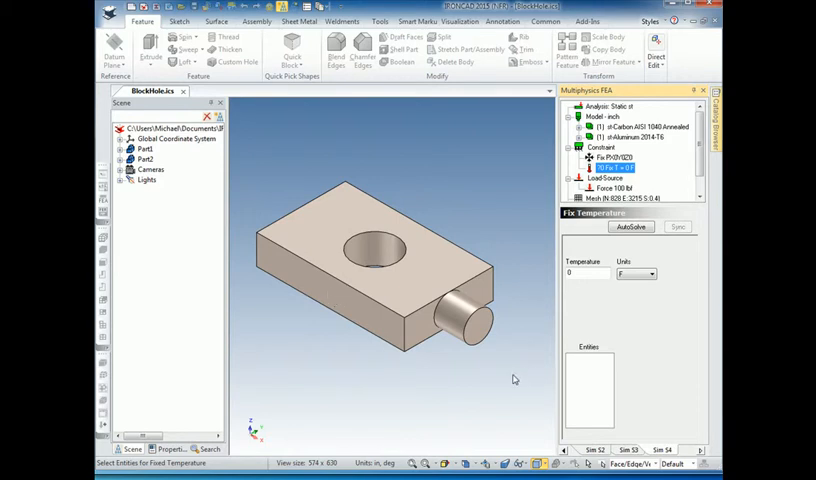
pyautogui.moveTo(400, 280); pyautogui.dragTo(430, 310)
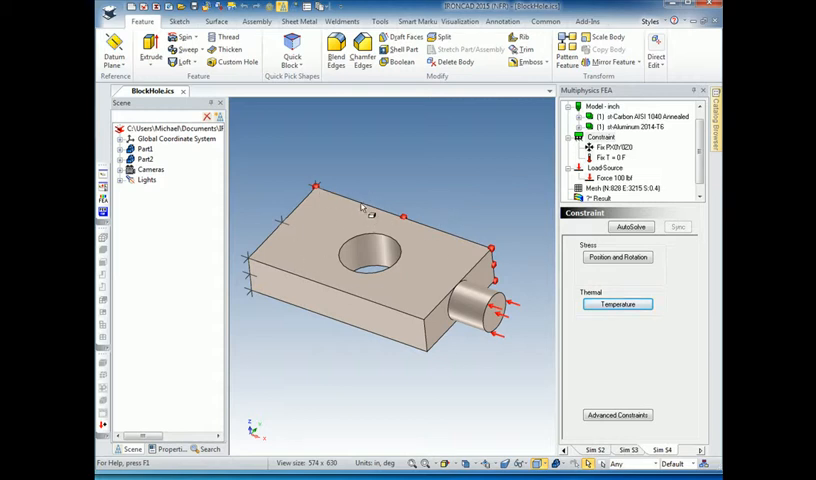
pyautogui.moveTo(432, 325)
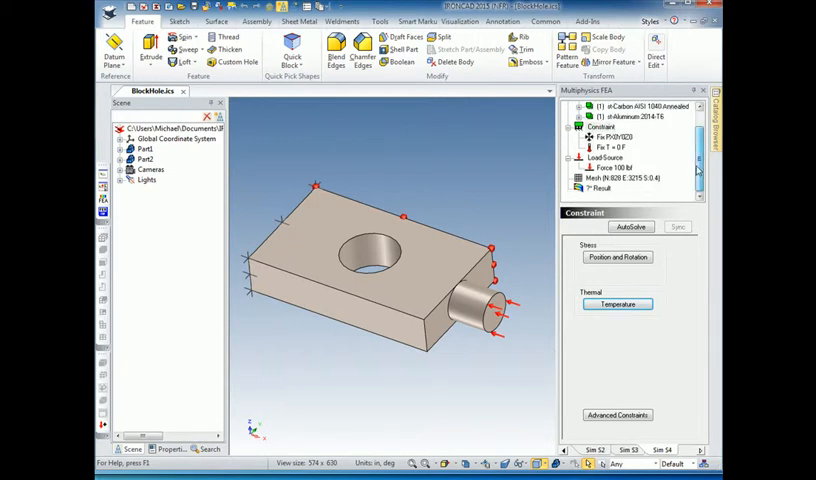
# Apply a 0.2 BTU/s per in² Heat Flux load to the block's long front face.
pyautogui.click(600, 158)
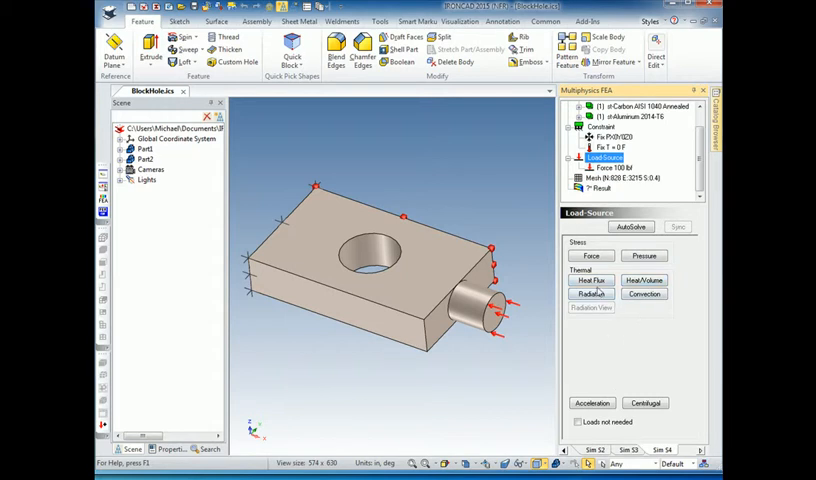
pyautogui.click(591, 280)
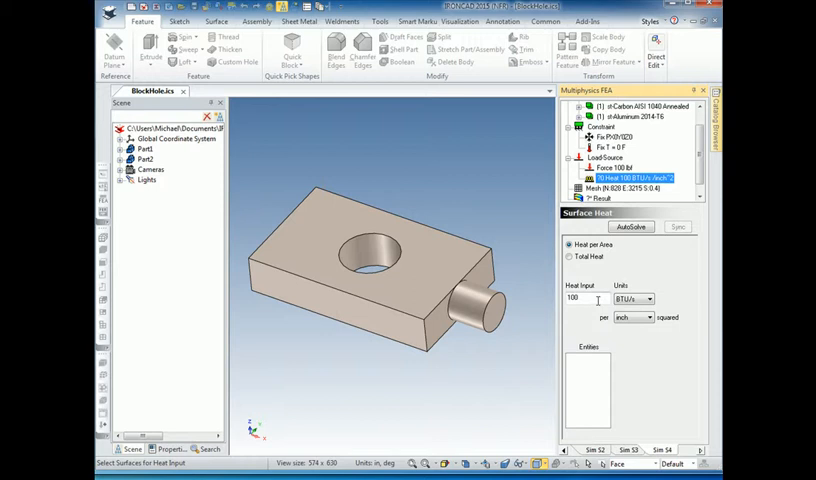
pyautogui.tripleClick(575, 298)
pyautogui.write('.2')
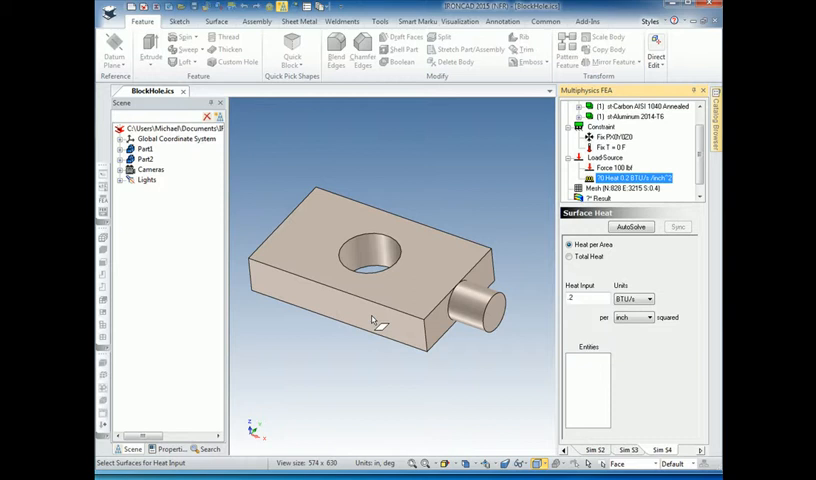
pyautogui.click(340, 300)
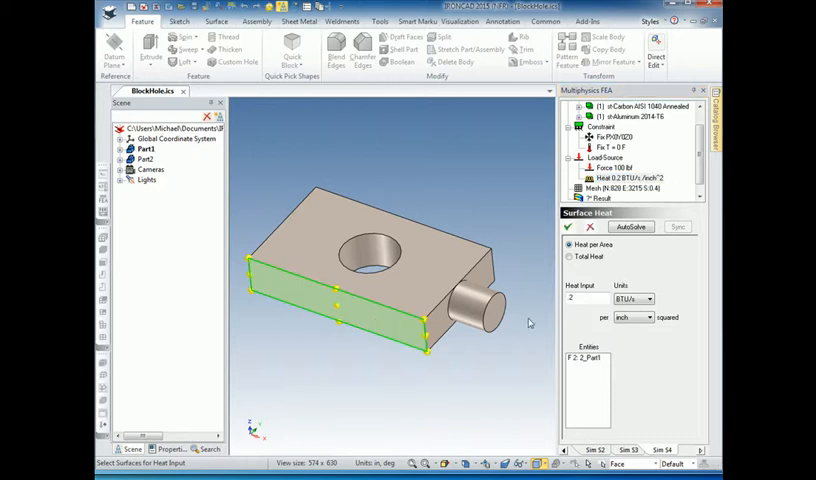
pyautogui.click(604, 157)
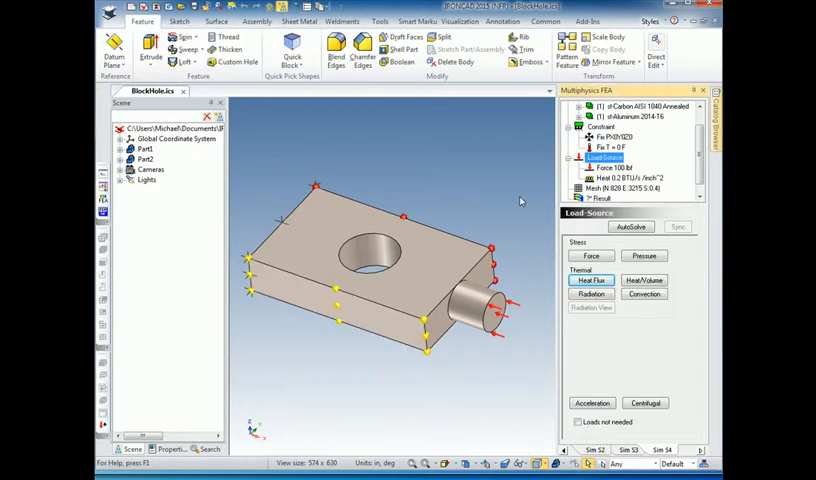
pyautogui.moveTo(385, 197)
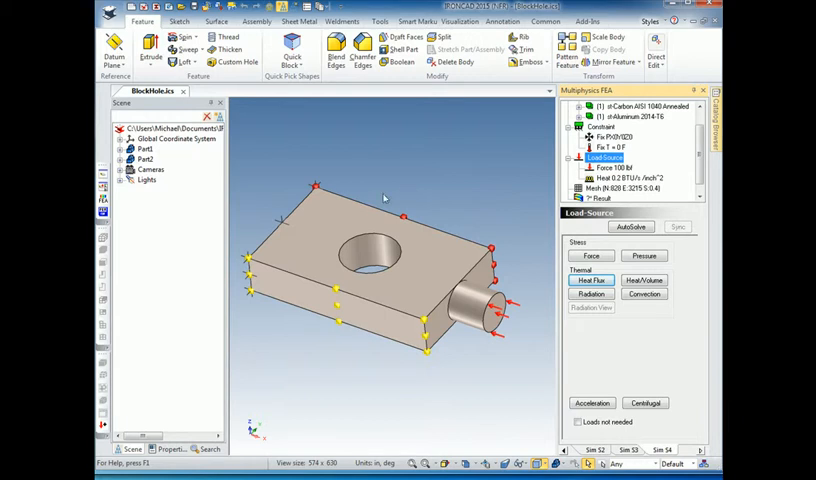
pyautogui.moveTo(545, 170)
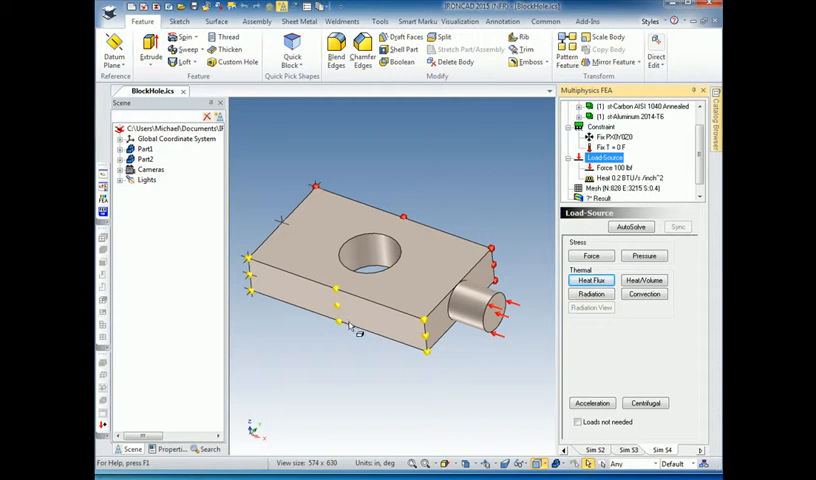
pyautogui.moveTo(465, 140)
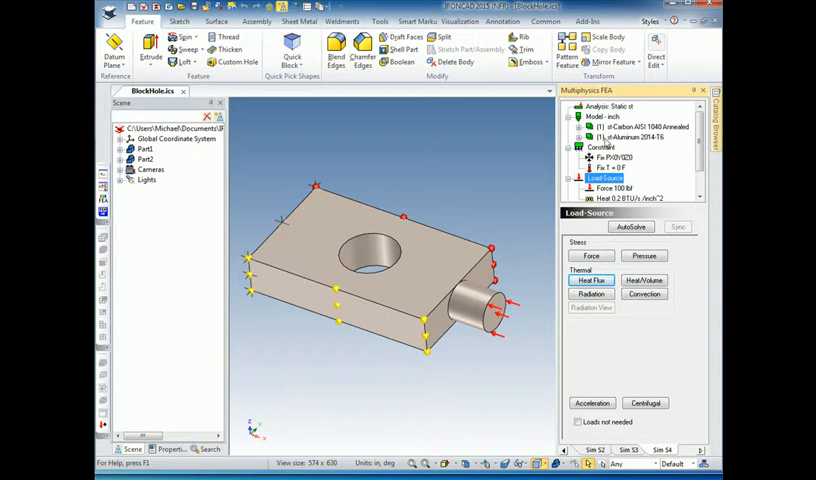
# Open the full property editor for the Carbon AISI 1040 Annealed material.
pyautogui.click(648, 127)
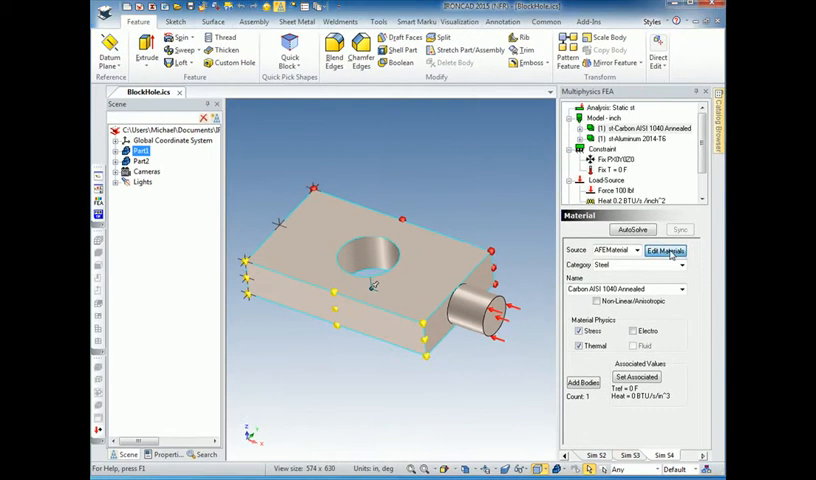
pyautogui.click(665, 250)
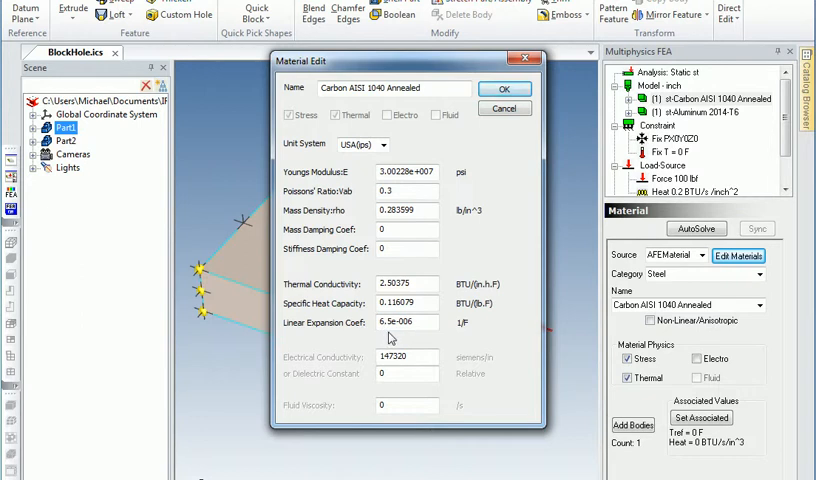
pyautogui.moveTo(535, 333)
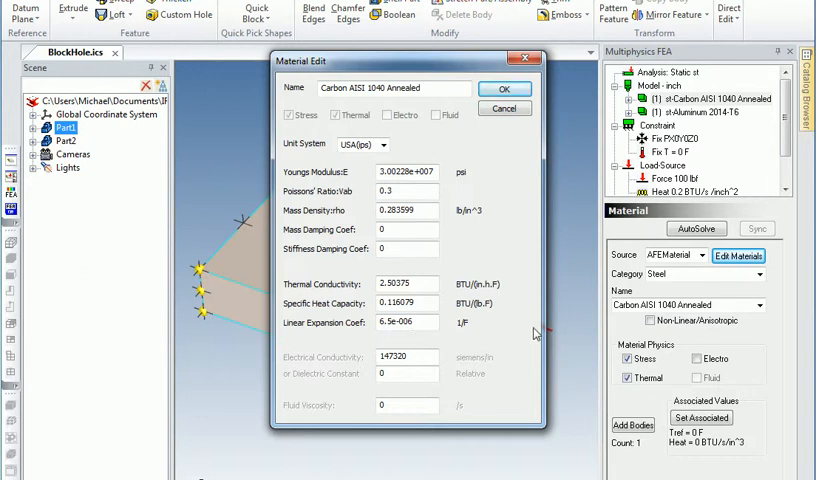
pyautogui.moveTo(497, 332)
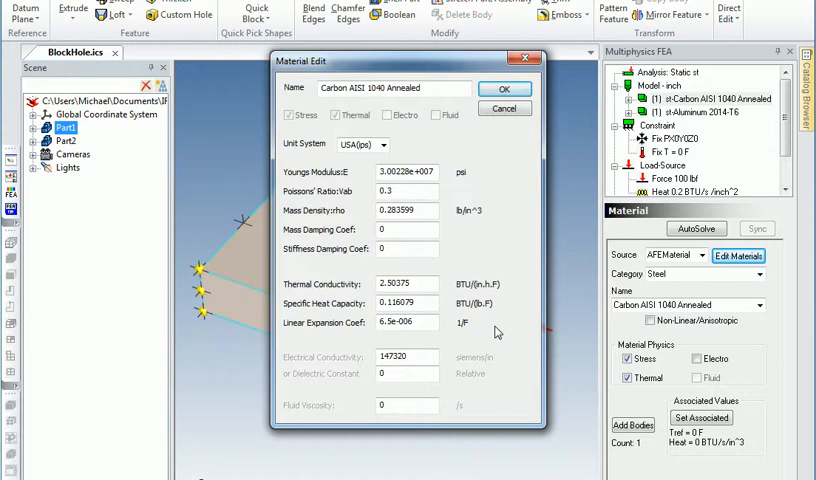
pyautogui.moveTo(474, 337)
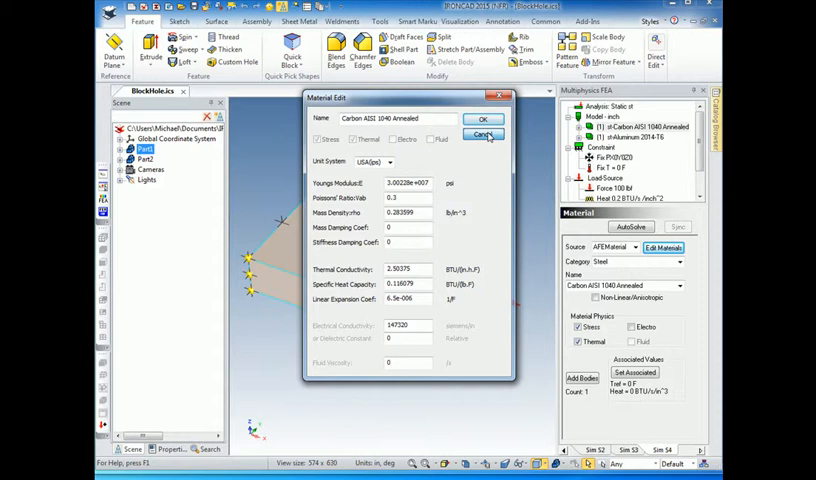
pyautogui.click(483, 135)
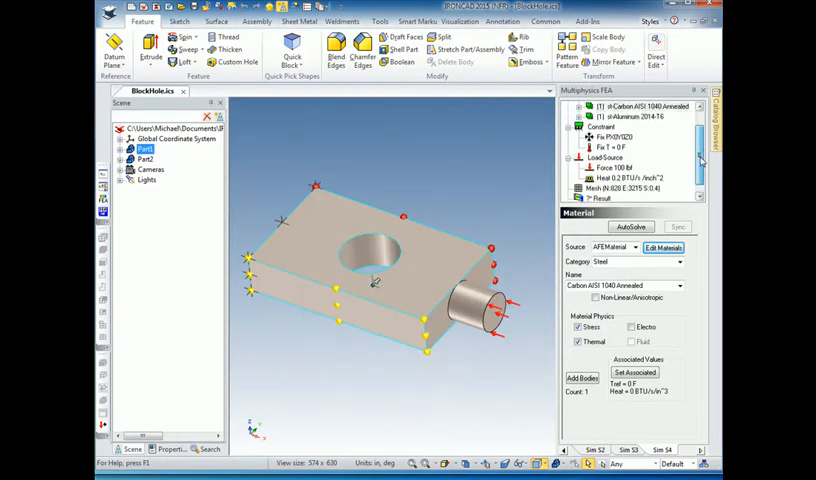
pyautogui.click(620, 116)
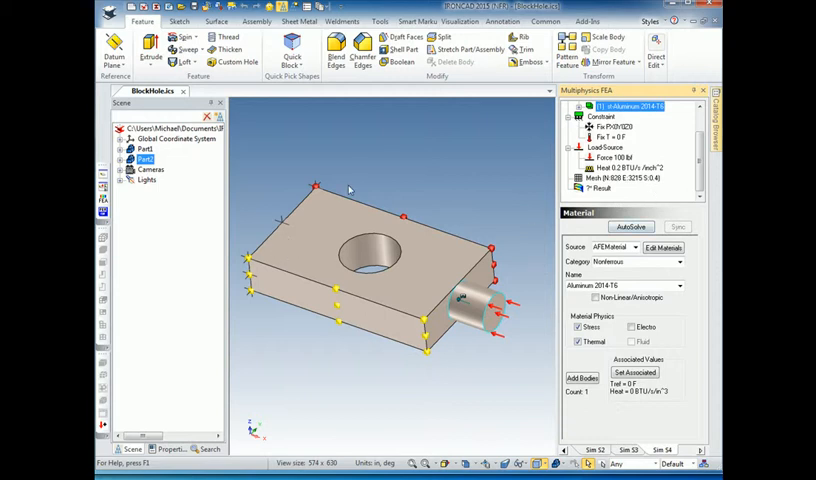
pyautogui.moveTo(308, 314)
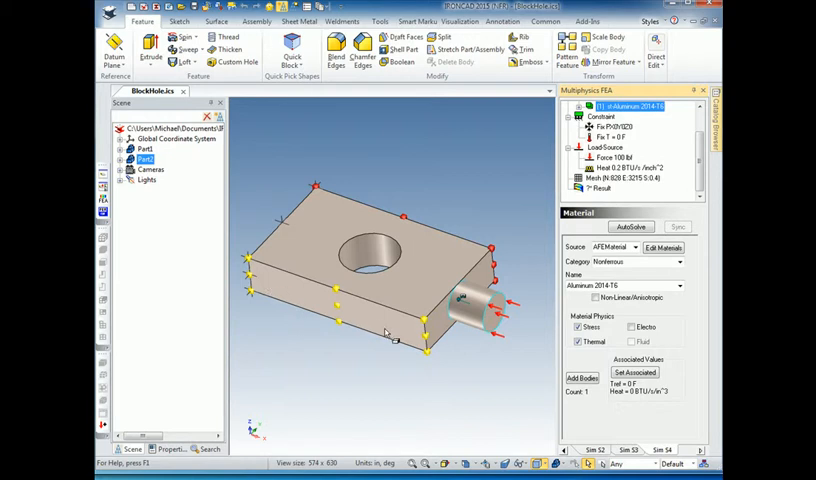
pyautogui.moveTo(410, 328)
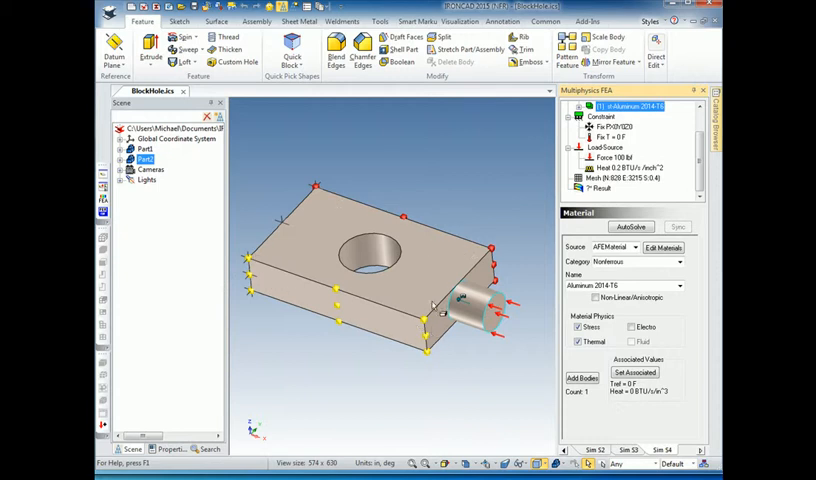
pyautogui.moveTo(485, 243)
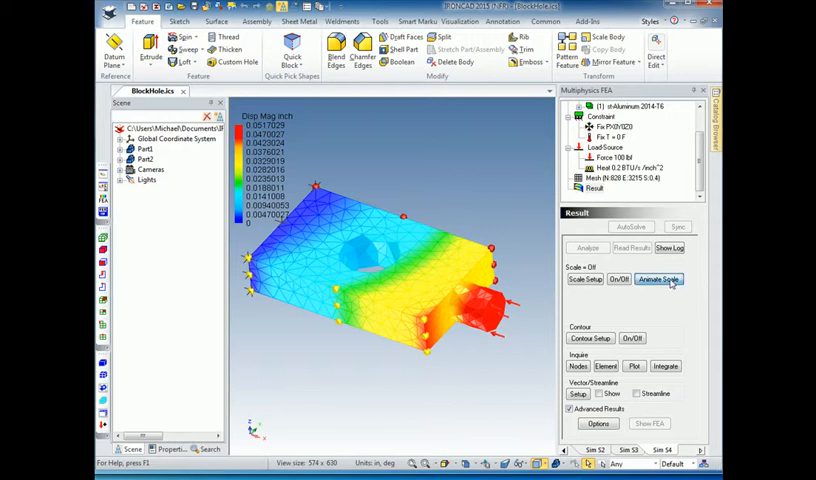
# Use Animate Scale to exaggerate the deformed shape at scale factor 7.86.
pyautogui.click(657, 279)
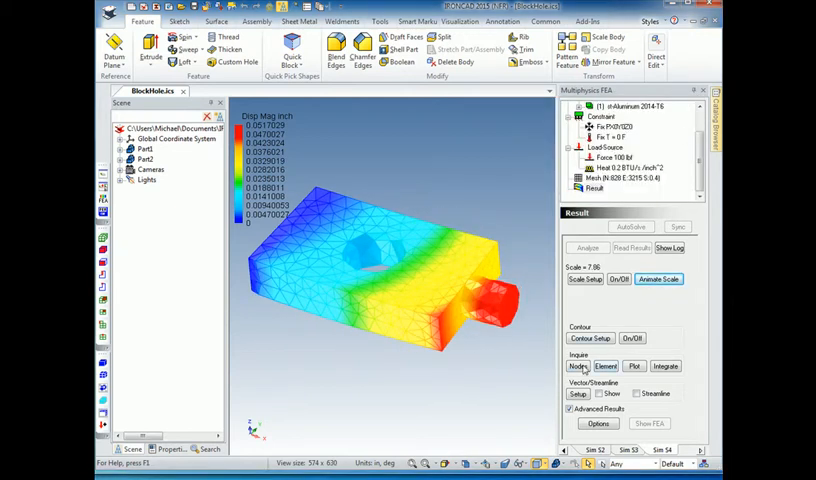
# In Contour Setup, switch the contour type to Temperature, peaking near 1146 °F.
pyautogui.click(587, 338)
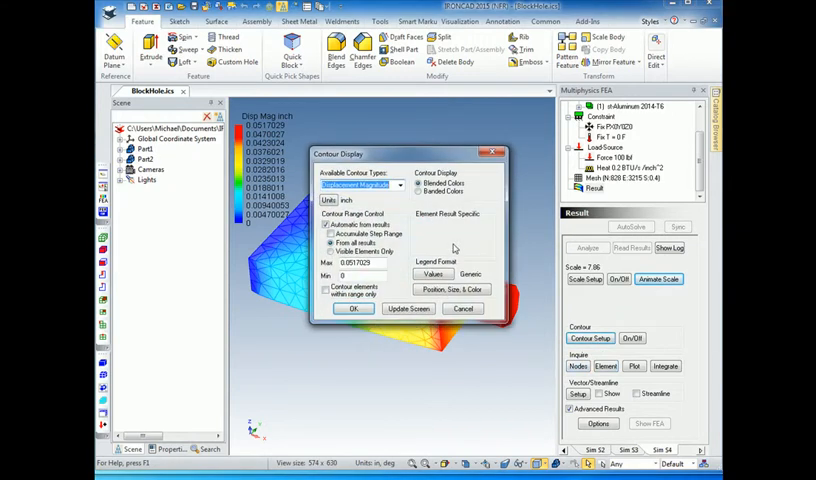
pyautogui.click(398, 185)
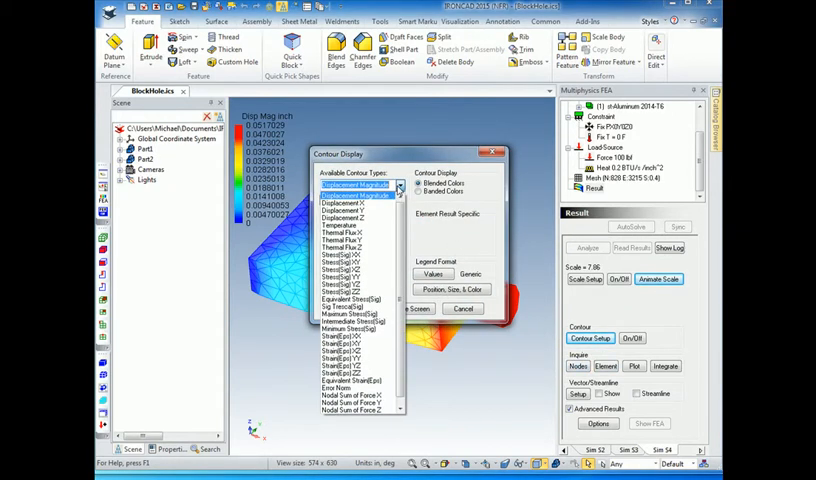
pyautogui.click(355, 185)
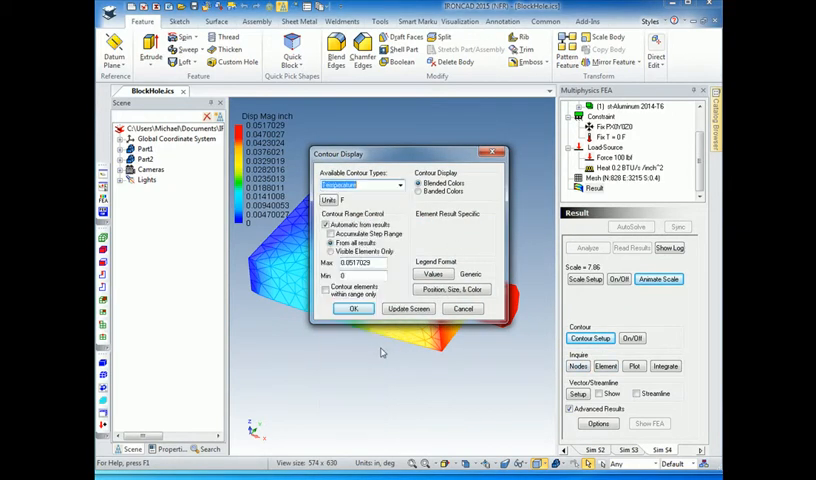
pyautogui.click(353, 308)
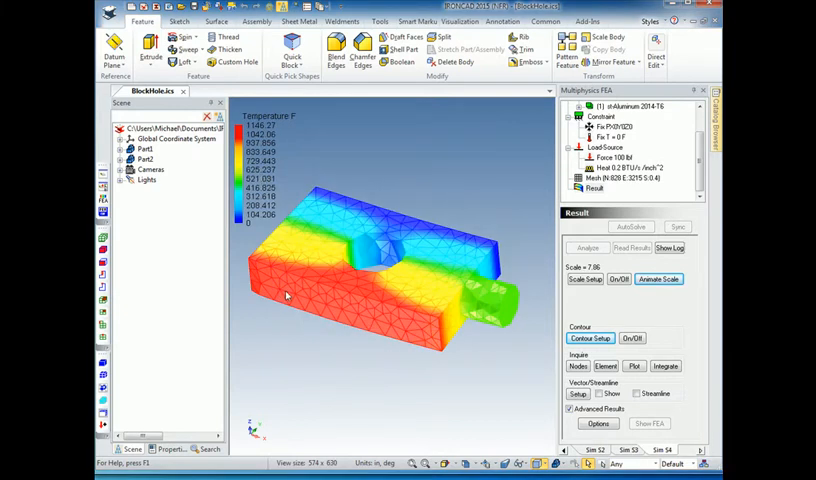
pyautogui.moveTo(302, 302)
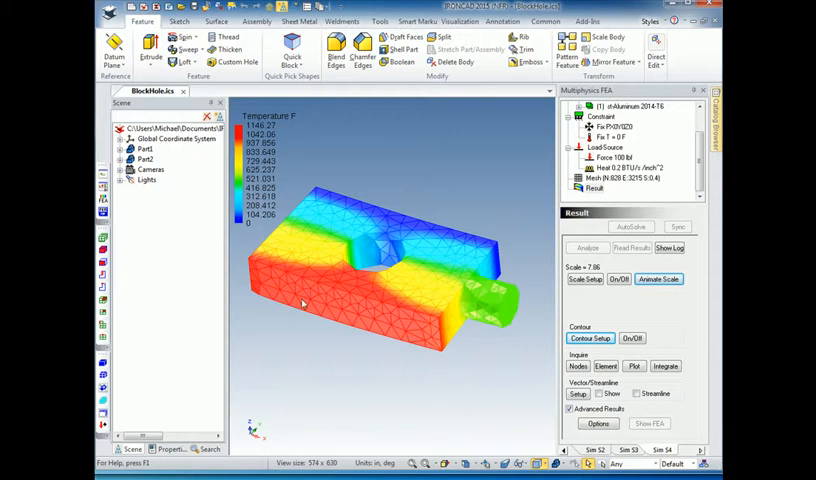
pyautogui.moveTo(315, 198)
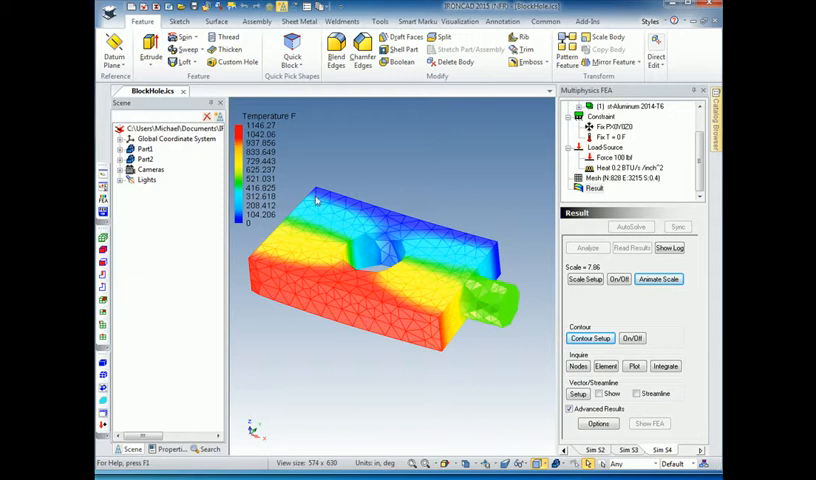
pyautogui.moveTo(452, 312)
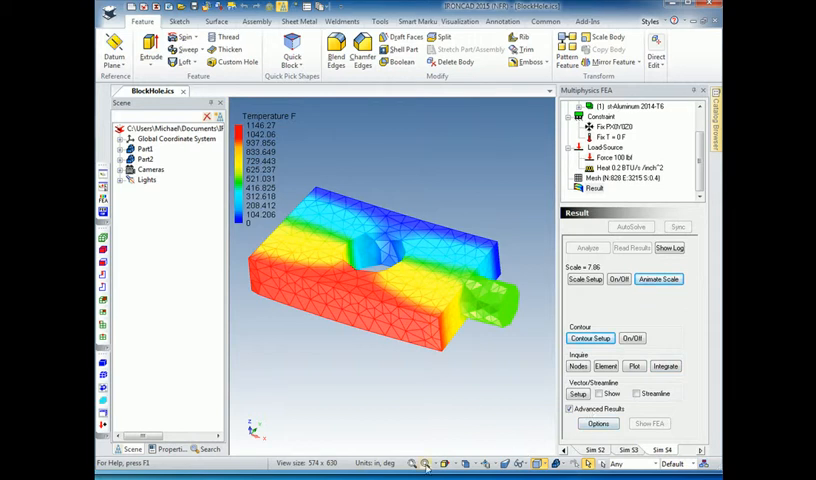
pyautogui.moveTo(542, 362)
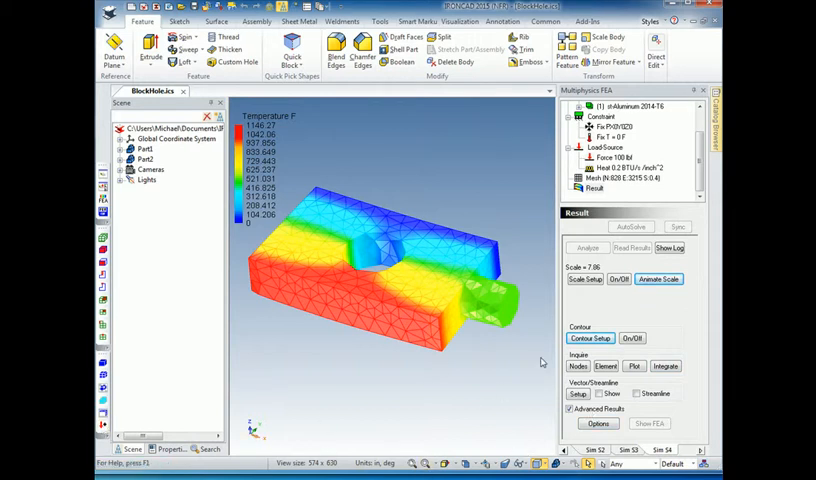
# Integrate heat flow across a Y-normal cutting plane (-0.978695 BTU/s) and close the results.
pyautogui.click(619, 279)
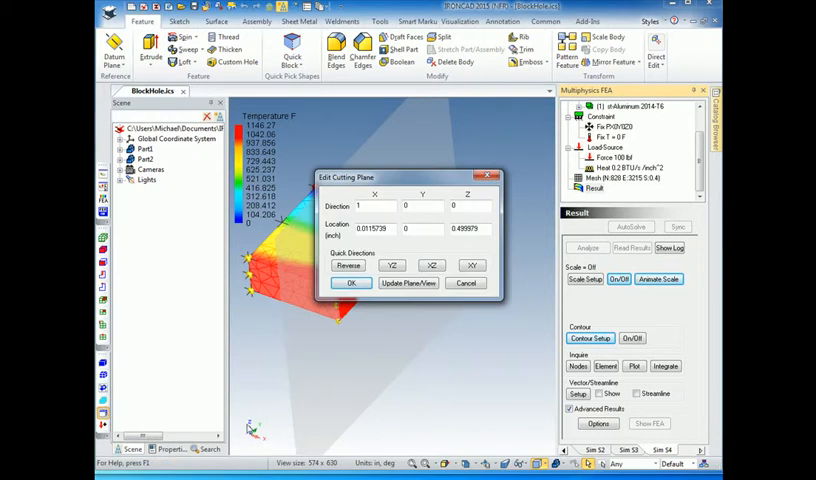
pyautogui.click(431, 265)
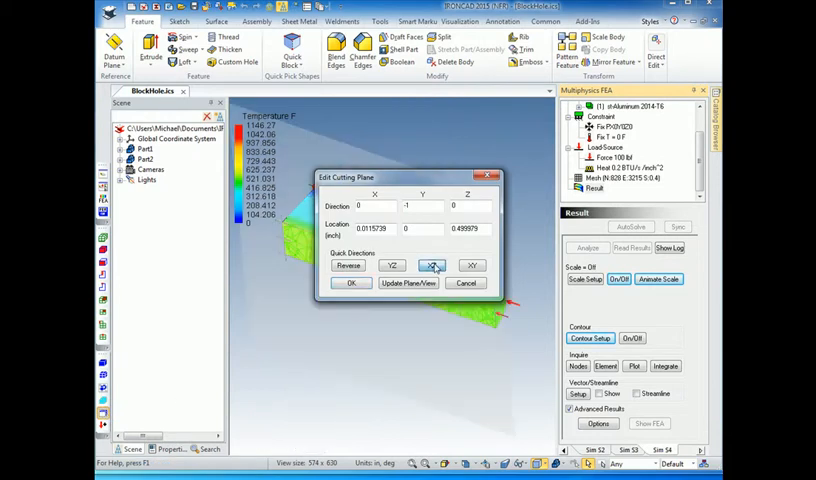
pyautogui.click(351, 282)
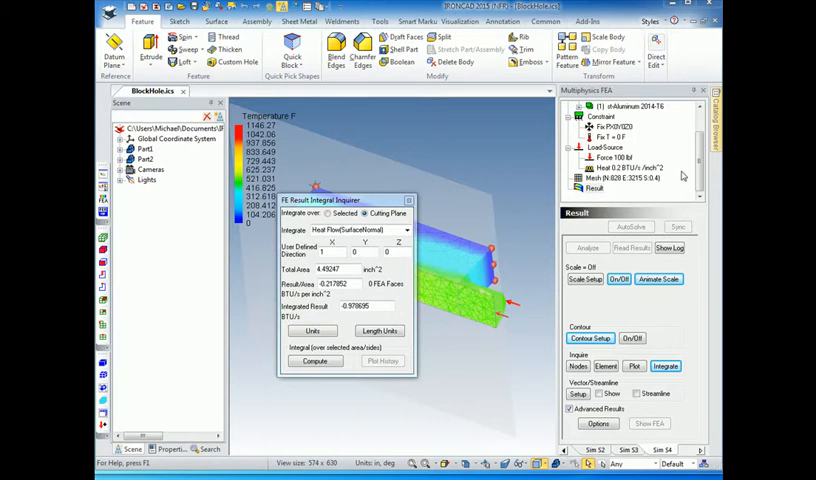
pyautogui.moveTo(530, 307)
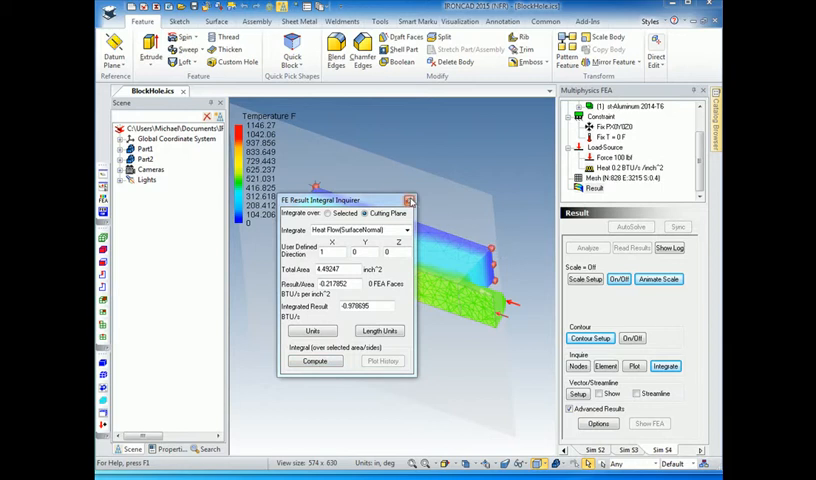
pyautogui.click(409, 200)
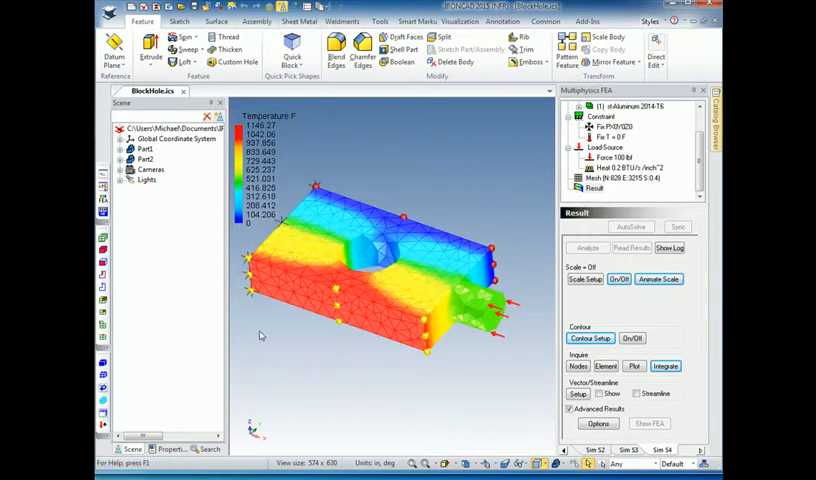
pyautogui.moveTo(345, 366)
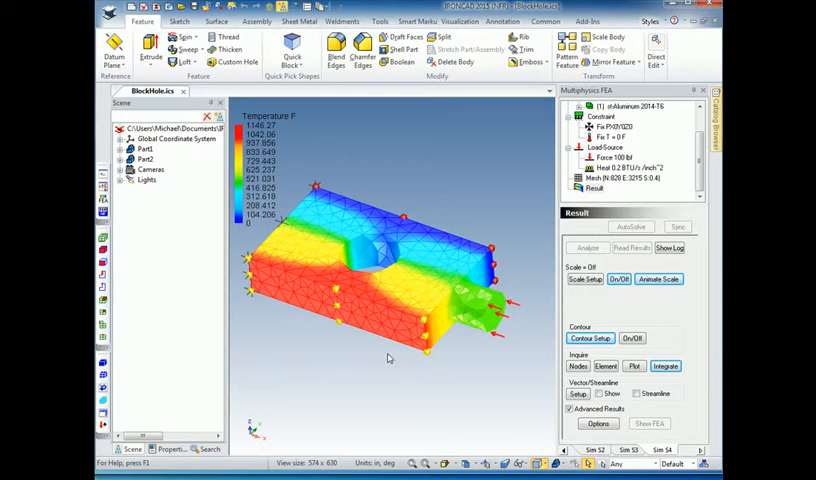
pyautogui.moveTo(474, 431)
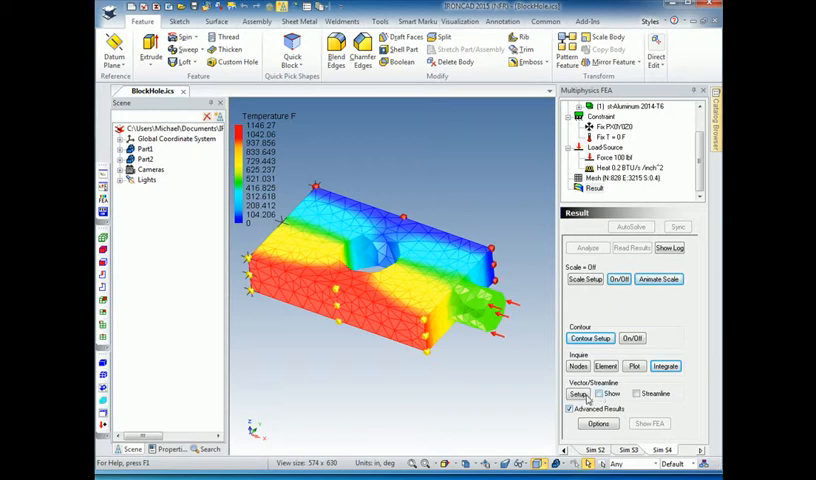
# Show heat flux vectors and heat-flow streamlines, then turn the vector display back off.
pyautogui.click(598, 393)
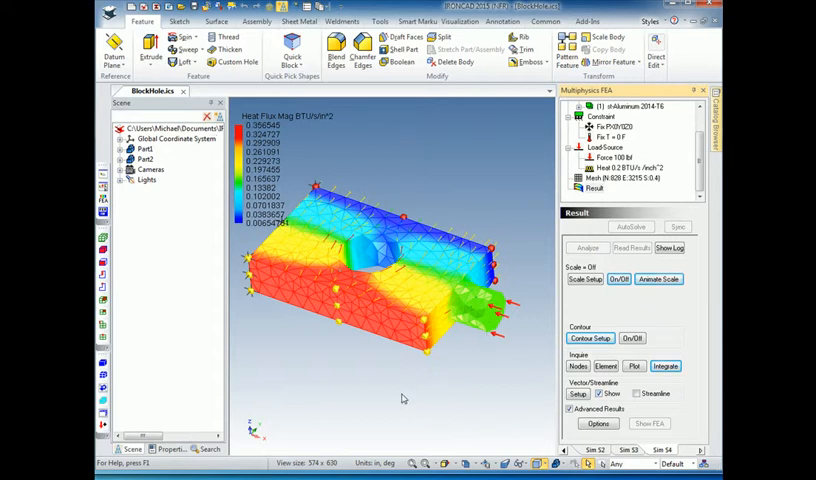
pyautogui.moveTo(328, 248)
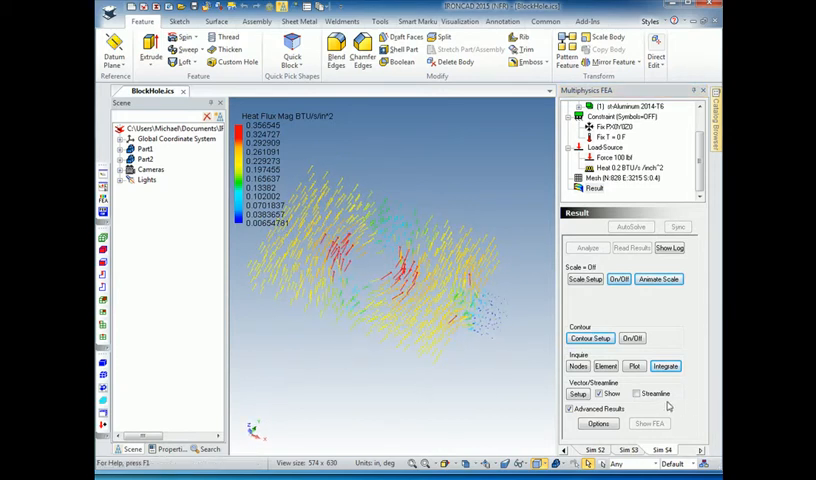
pyautogui.click(637, 393)
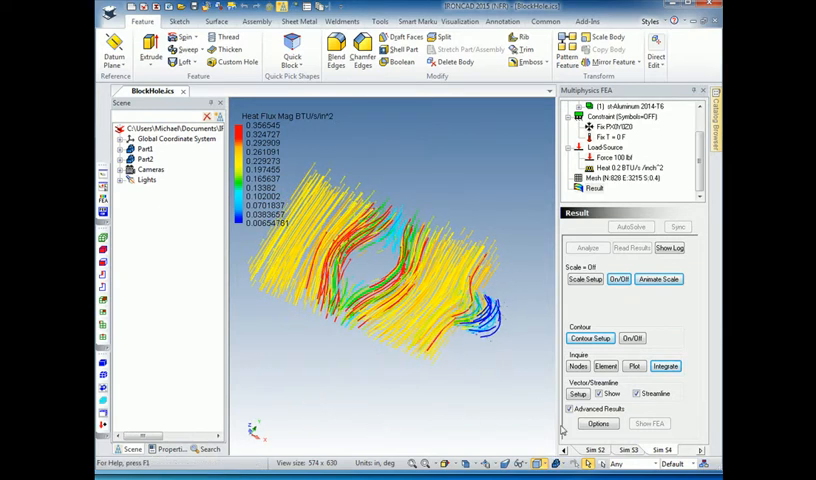
pyautogui.click(600, 393)
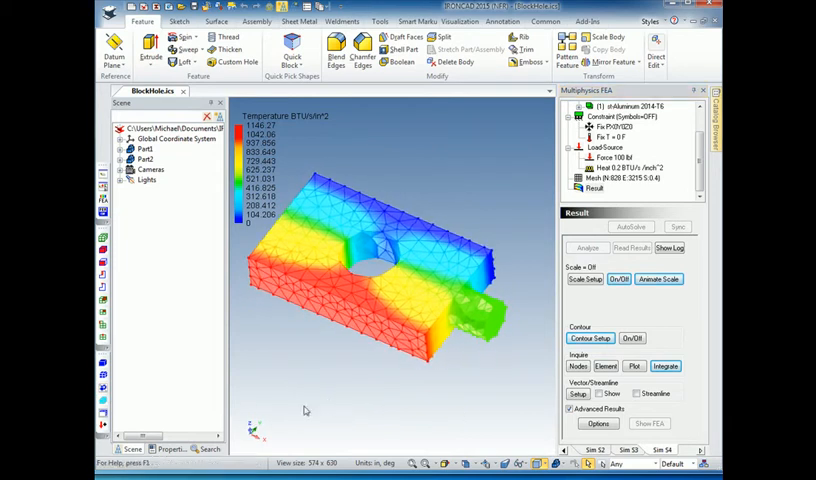
pyautogui.moveTo(100, 405)
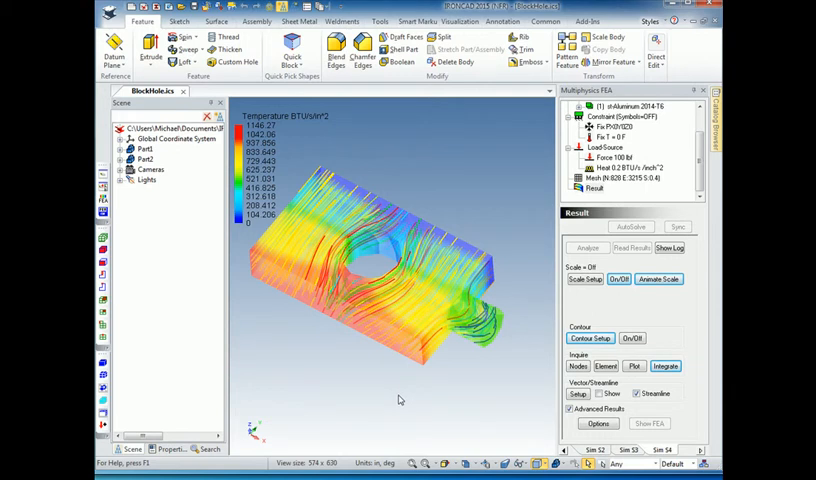
pyautogui.moveTo(419, 391)
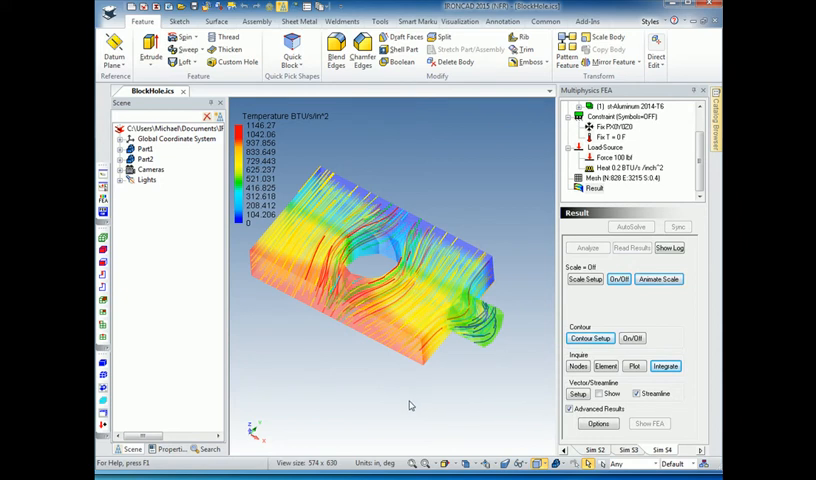
pyautogui.moveTo(405, 407)
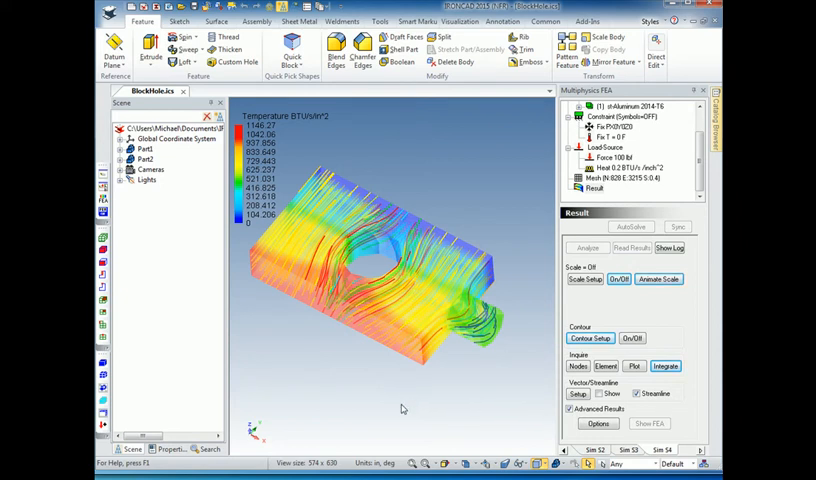